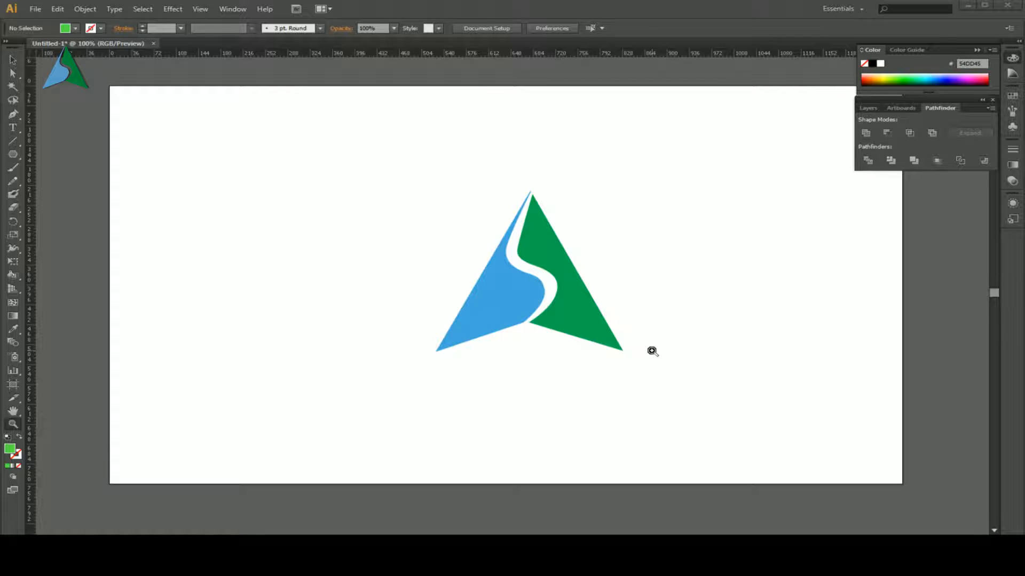
mouse_move(715, 156)
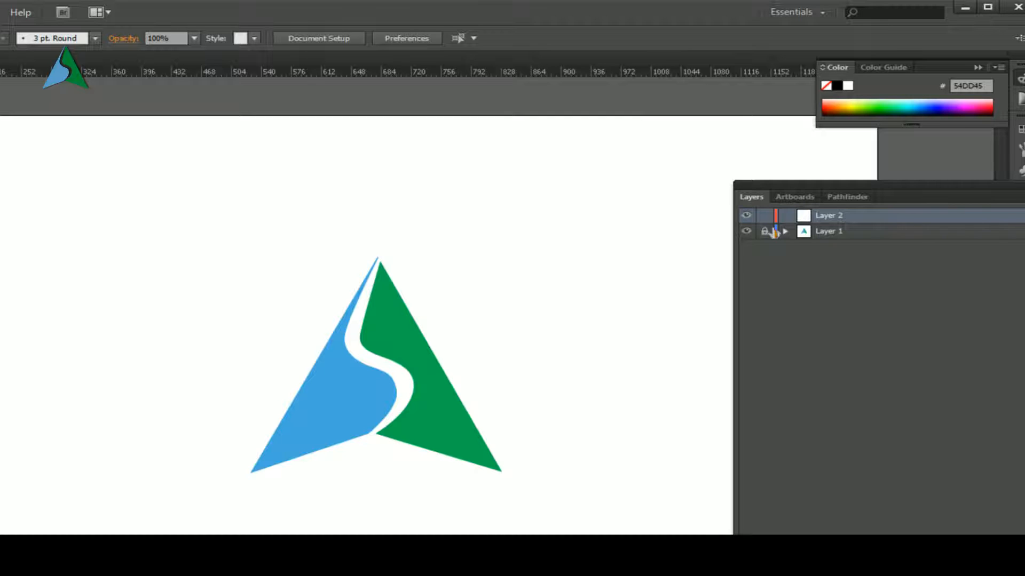
Step: Lock Layer 1 holding the reference logo so it cannot be edited
left_click(764, 230)
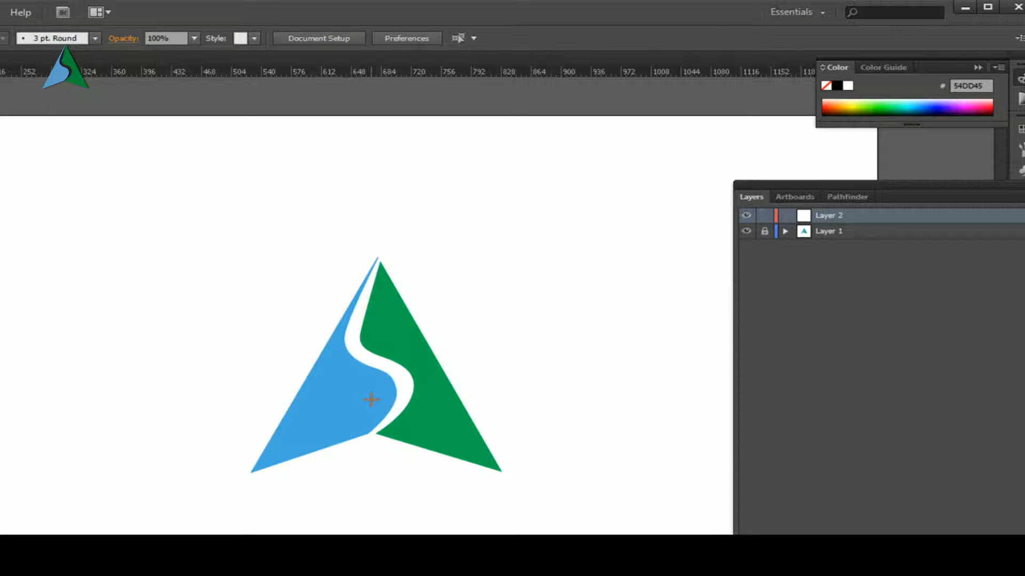
Step: Create a three-sided polygon on Layer 2 and scale it up toward the logo's size
left_click(370, 399)
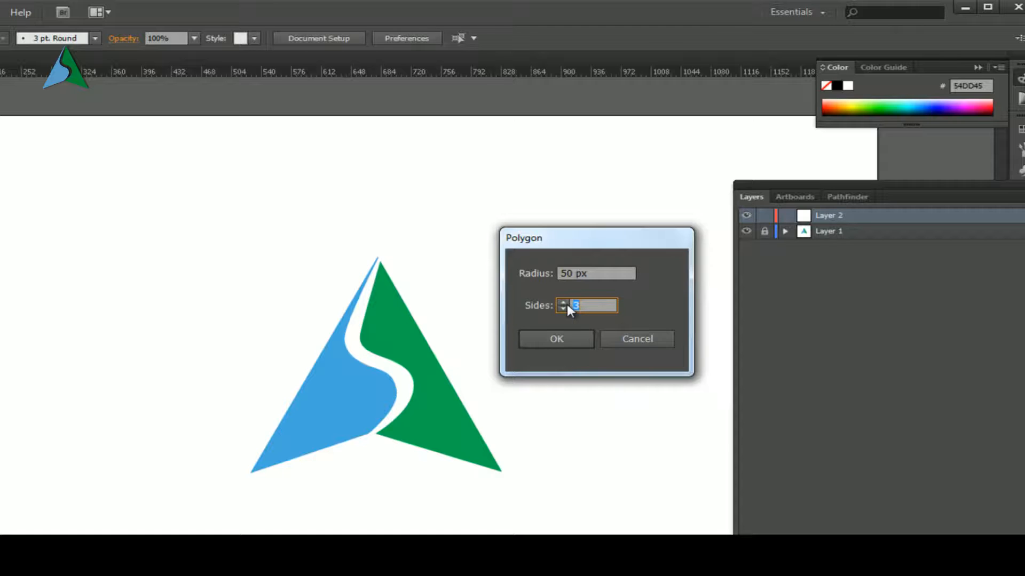
mouse_move(510, 302)
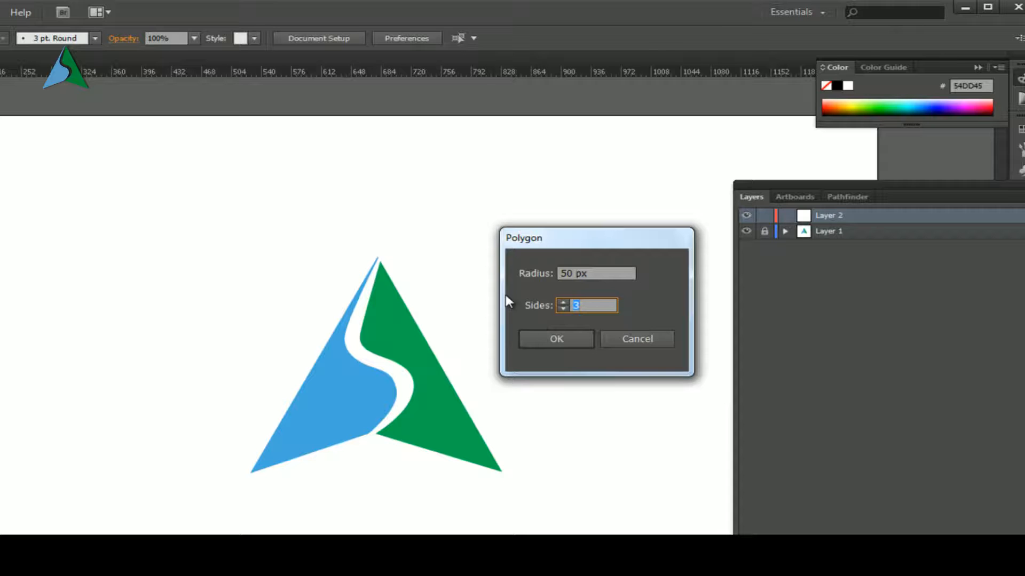
mouse_move(527, 304)
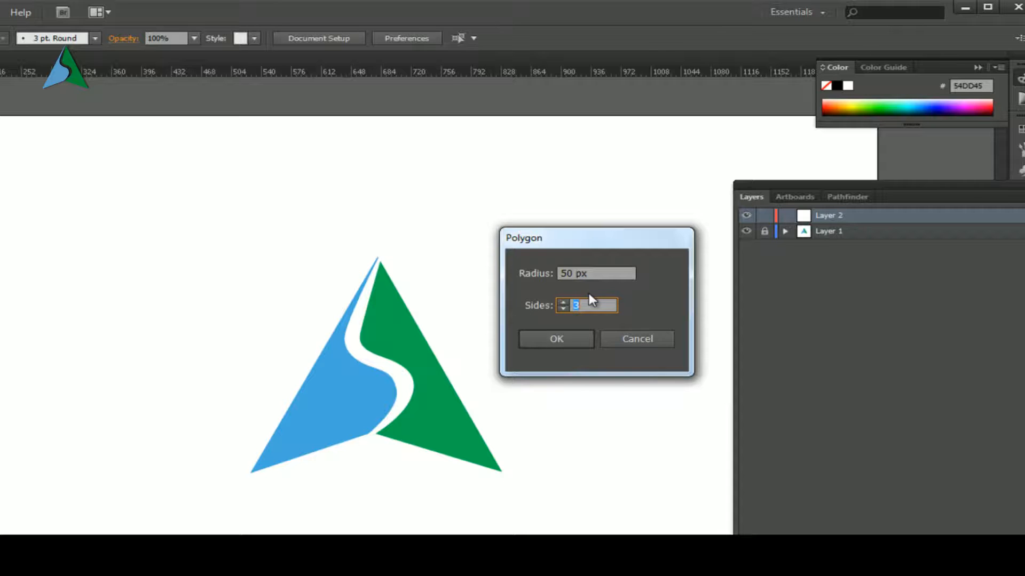
left_click(556, 338)
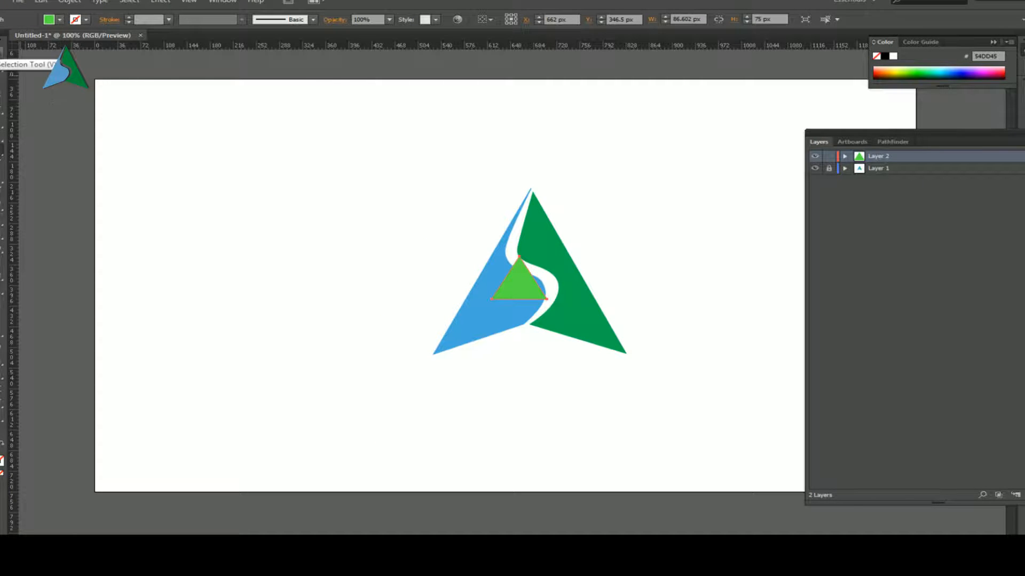
left_click(520, 281)
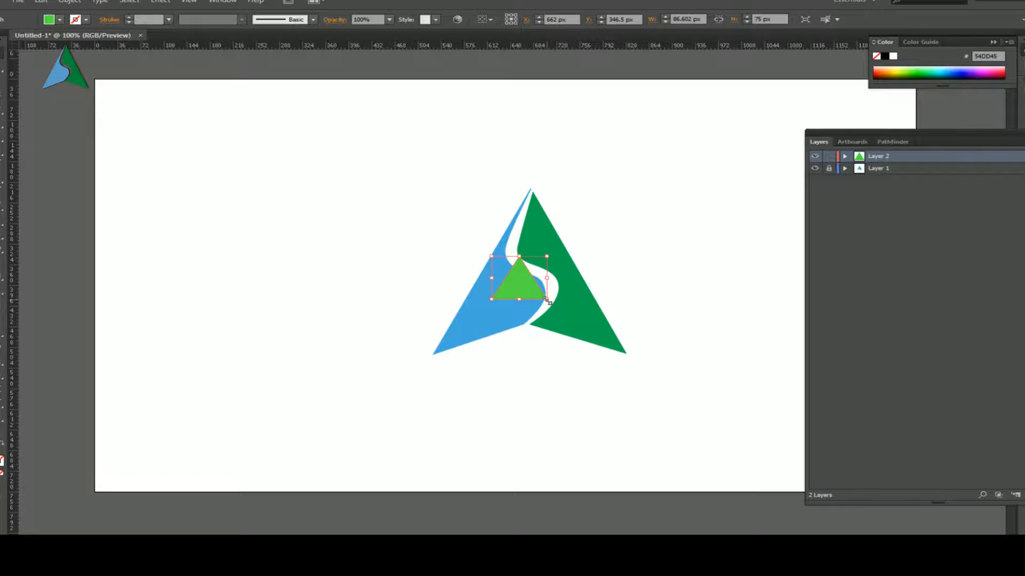
left_click_drag(547, 301, 669, 380)
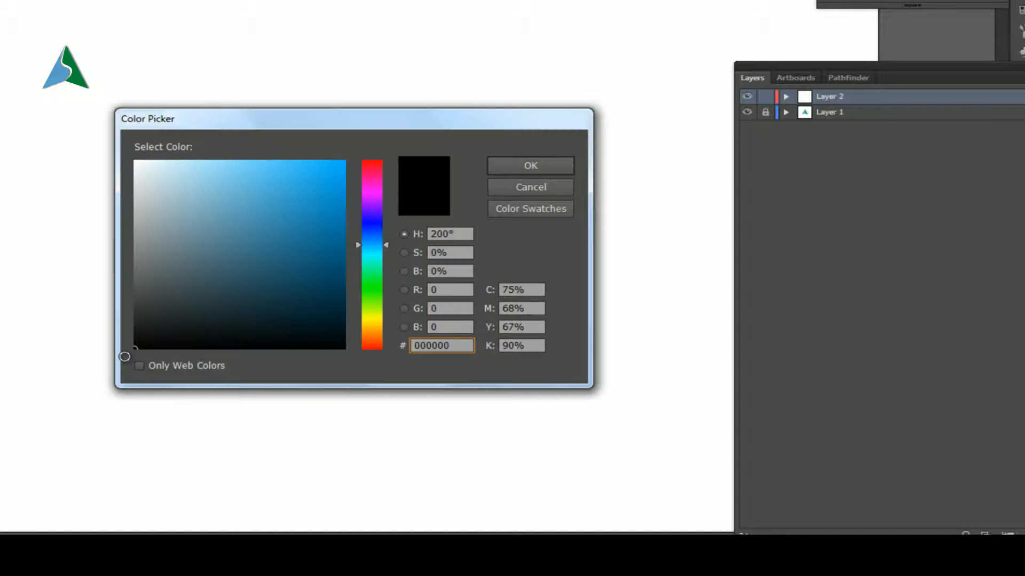
Step: Make the triangle's fill pure white and confirm the colour
left_click(531, 165)
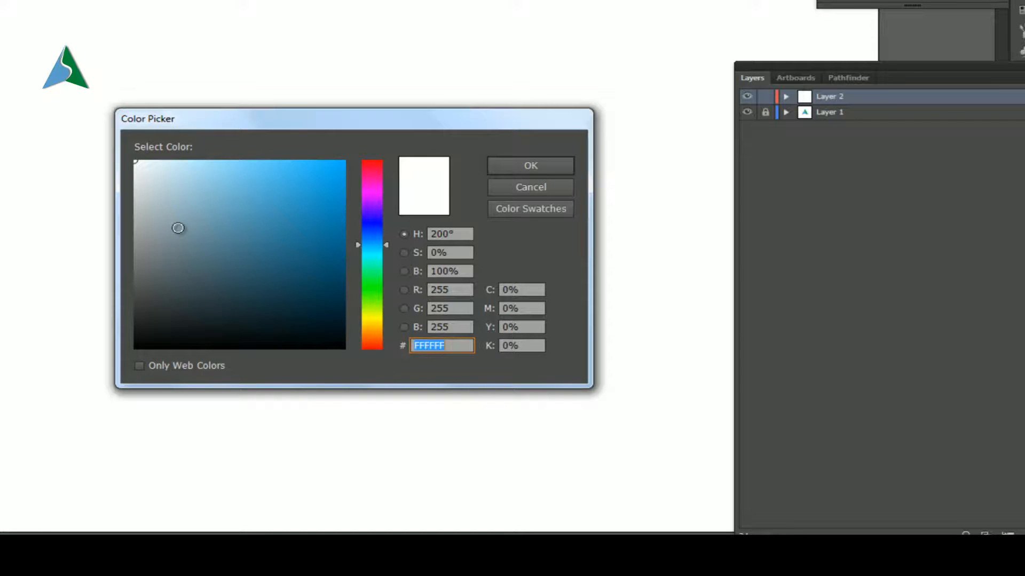
left_click(531, 165)
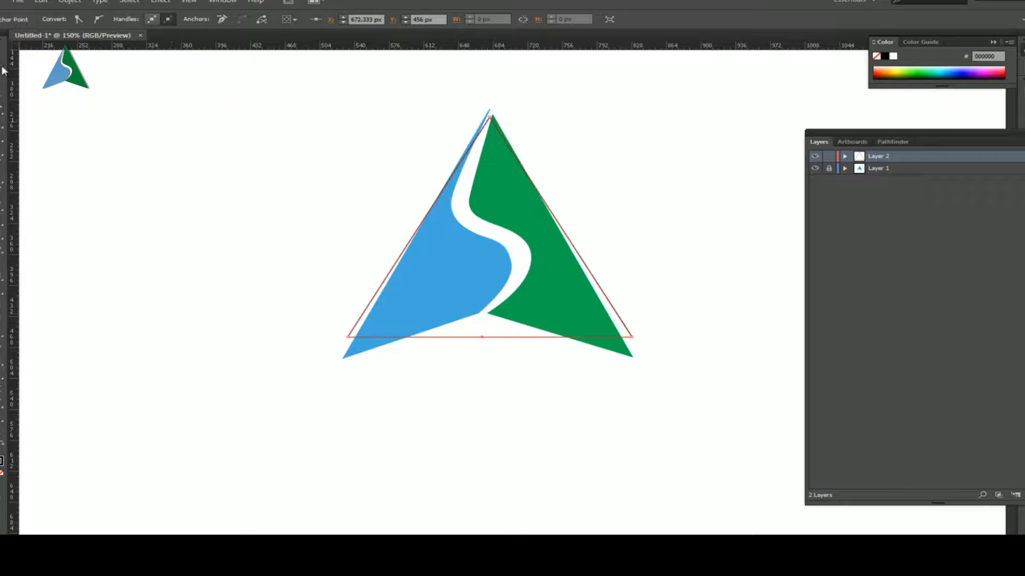
mouse_move(605, 359)
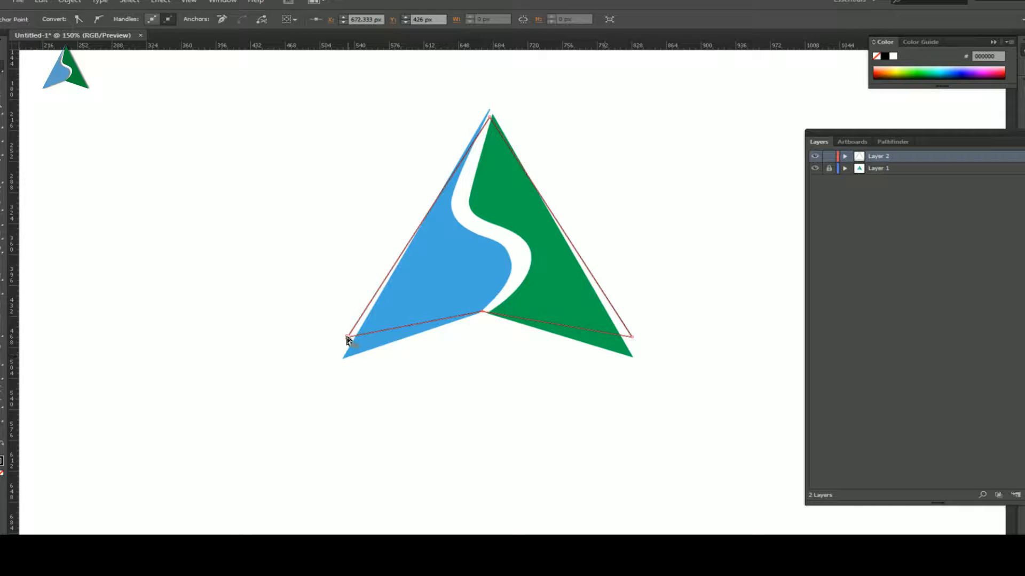
Step: Move the triangle's lower-left anchor onto the reference logo's corner
left_click_drag(348, 339, 345, 361)
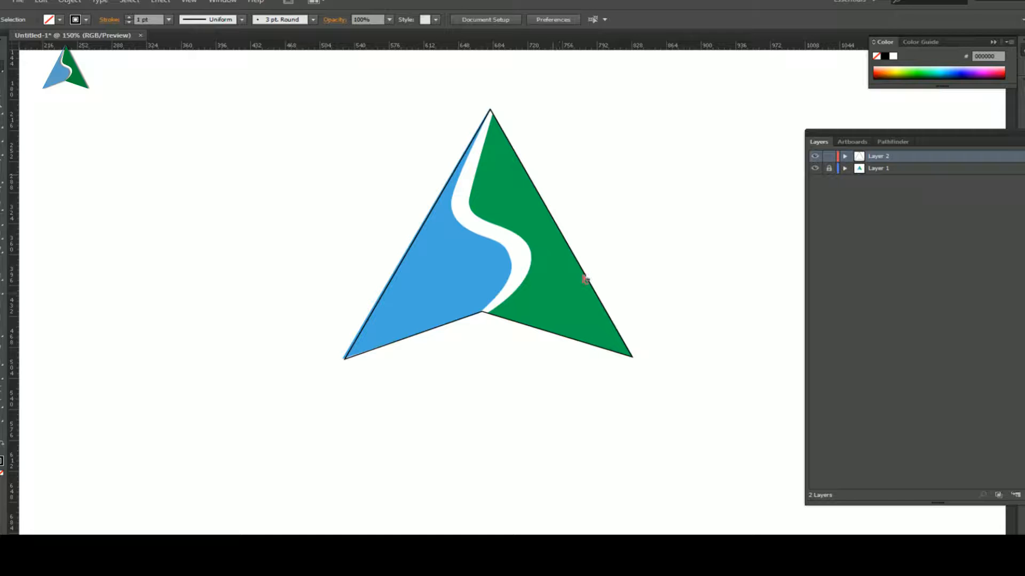
mouse_move(569, 118)
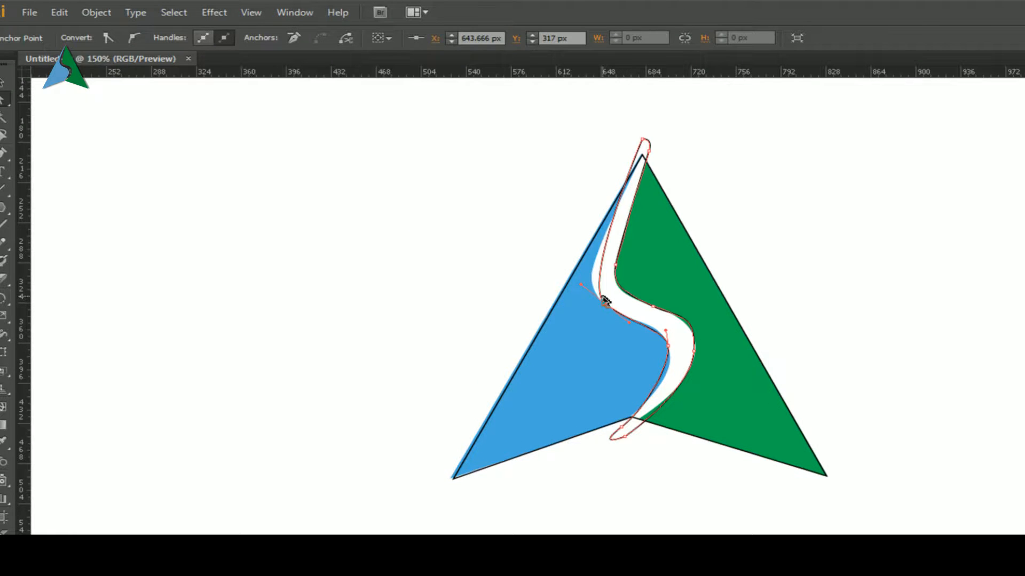
Step: Bend the Pen path so it follows the curve of the white gap
left_click_drag(600, 299, 563, 284)
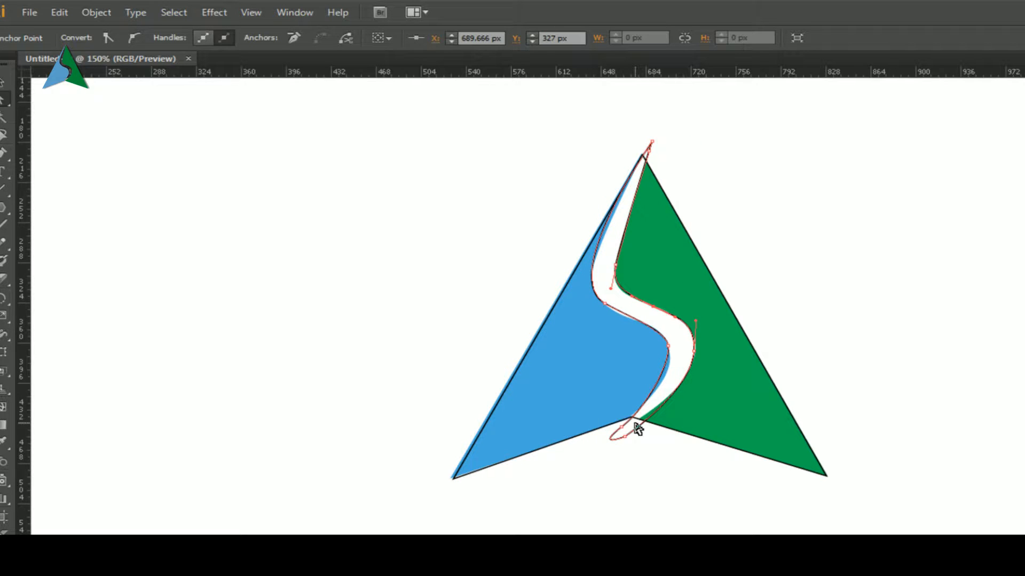
Step: Adjust the S path's lower tip and smooth its curve along the gap edge
left_click_drag(637, 428, 618, 430)
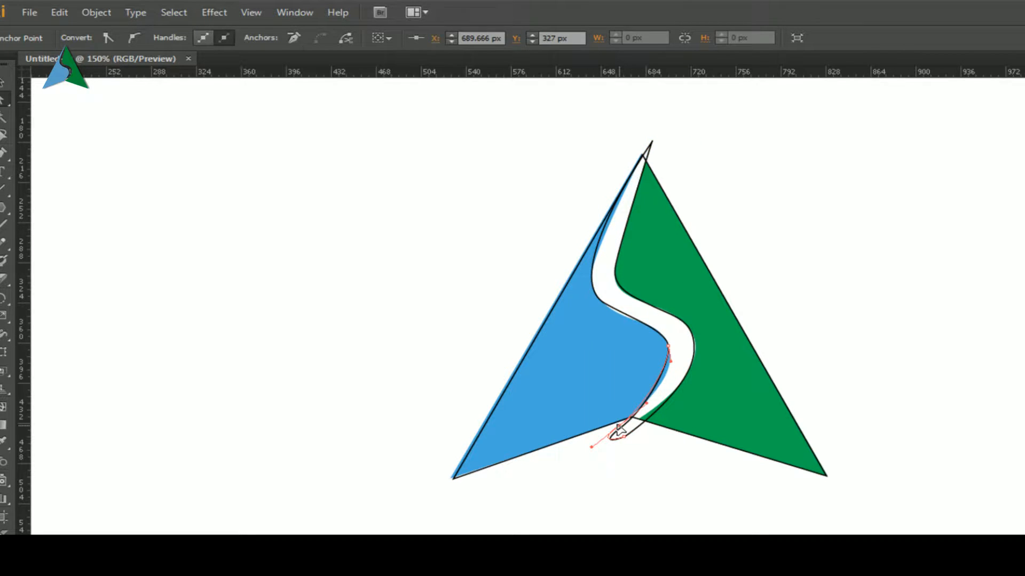
left_click_drag(625, 428, 680, 382)
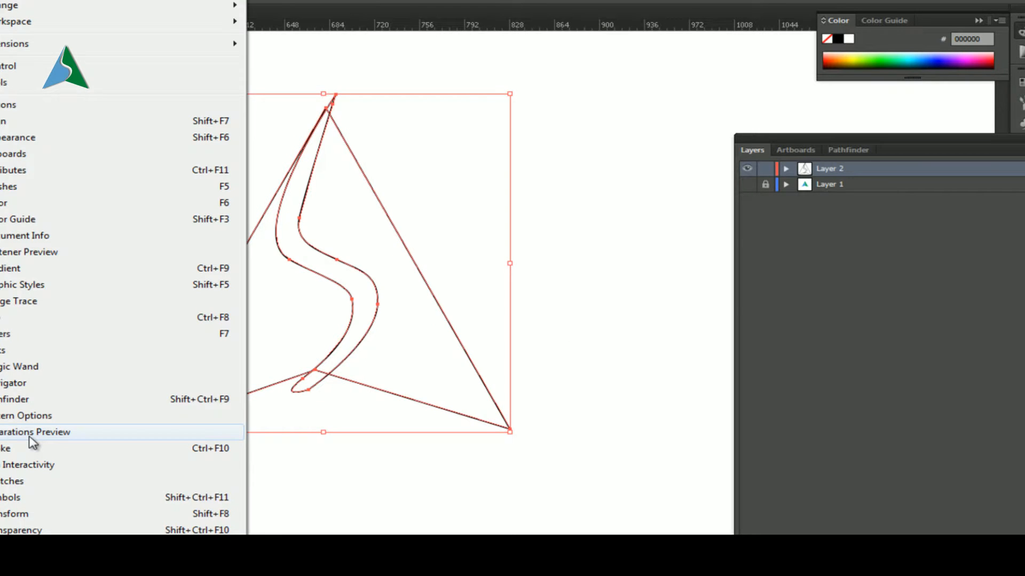
mouse_move(25, 405)
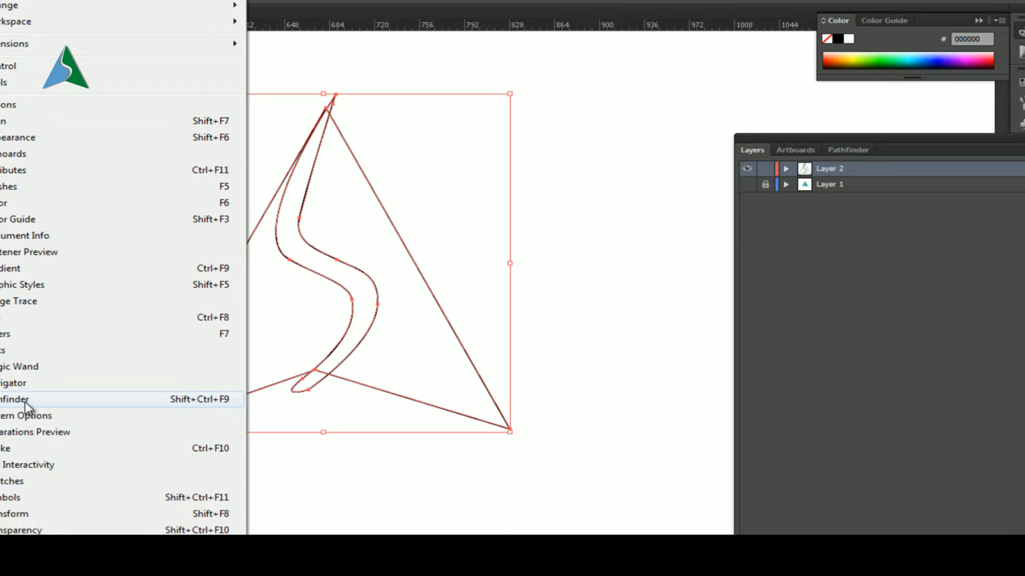
Step: Subtract the S path from the triangle with Pathfinder Minus Front, extending its top past the apex
left_click(13, 399)
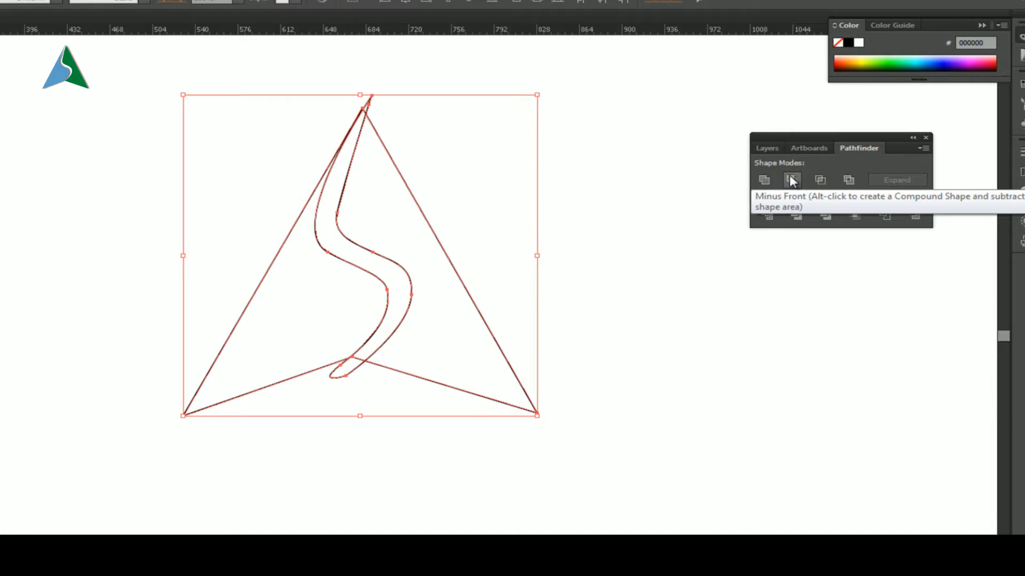
left_click(791, 179)
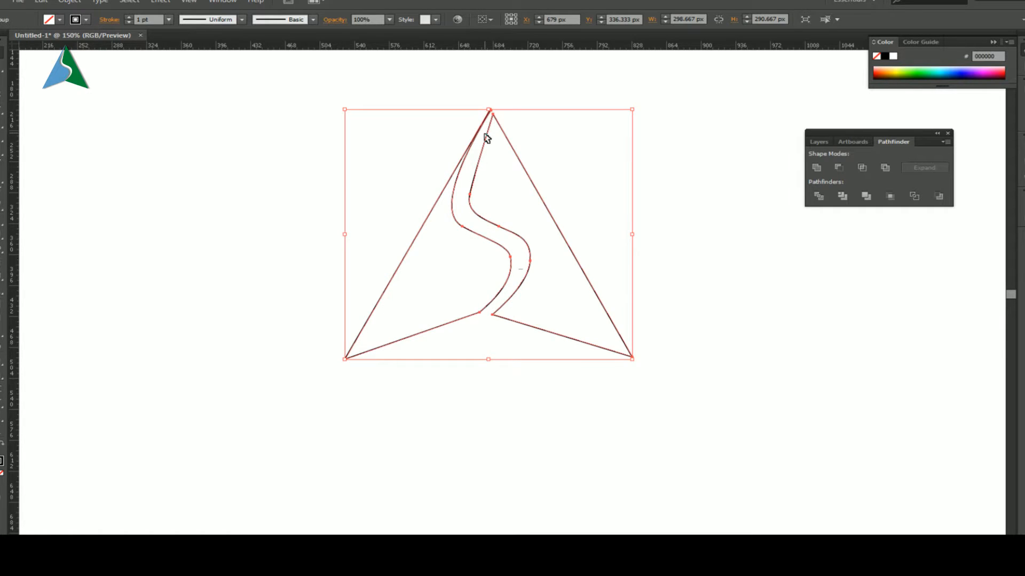
mouse_move(626, 246)
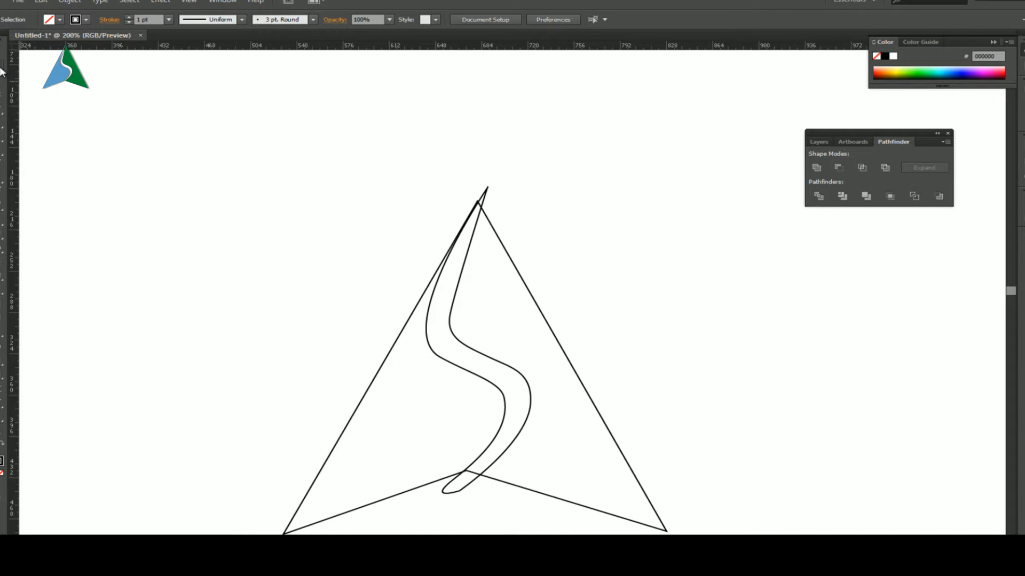
mouse_move(486, 191)
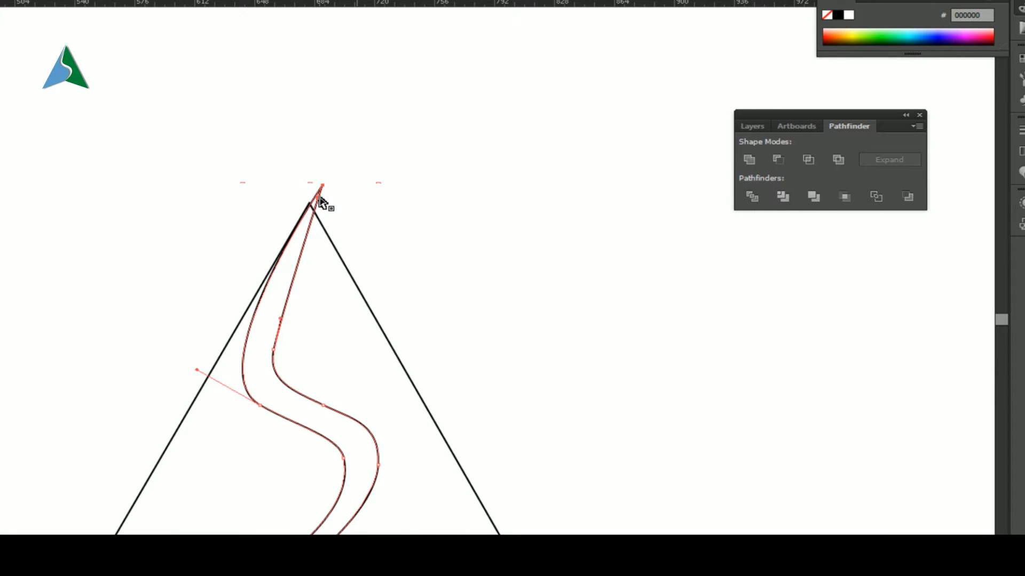
left_click_drag(311, 197, 333, 179)
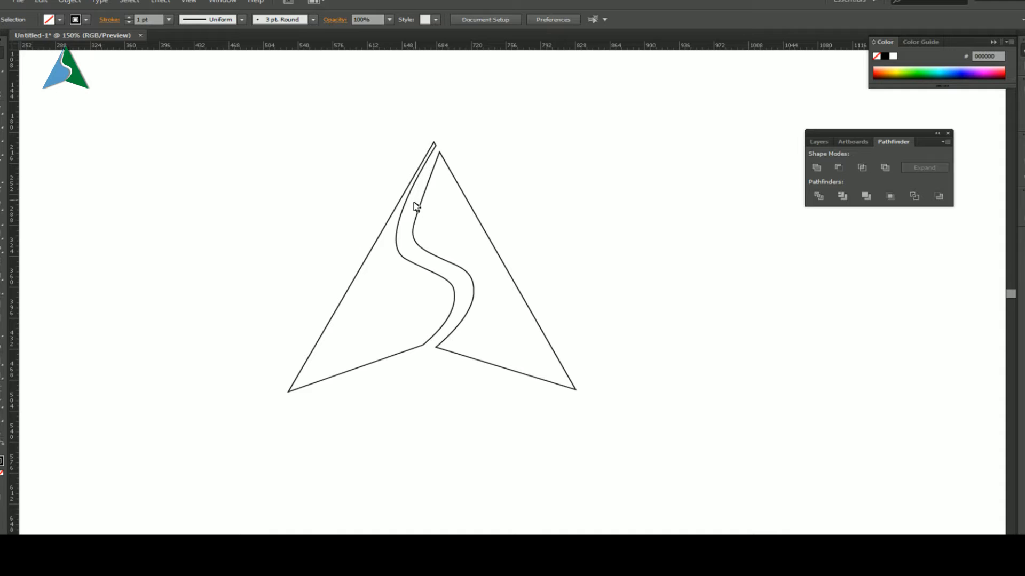
mouse_move(368, 257)
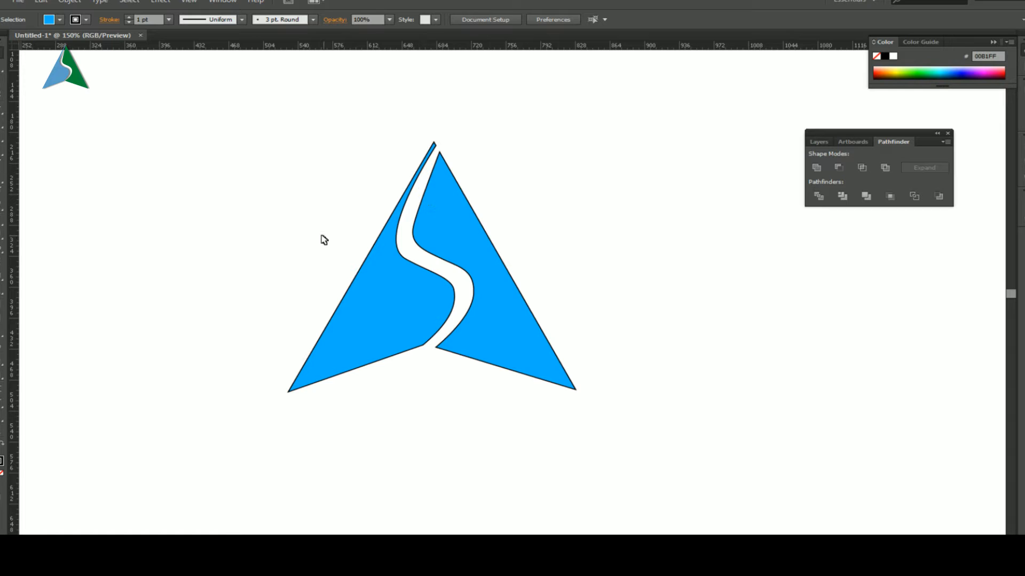
Step: Fill the left piece blue and the right piece green via Live Paint
left_click(431, 261)
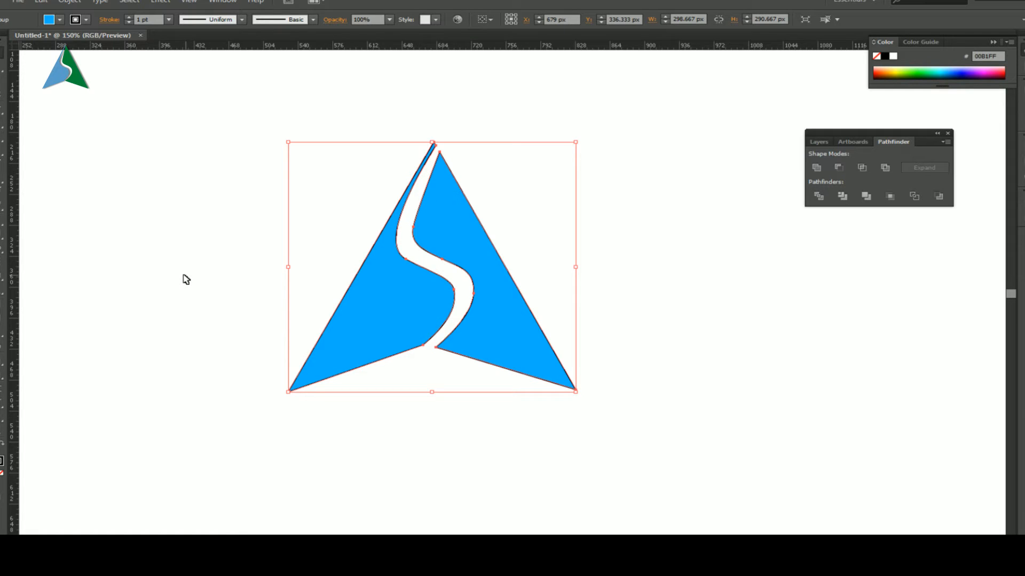
mouse_move(83, 256)
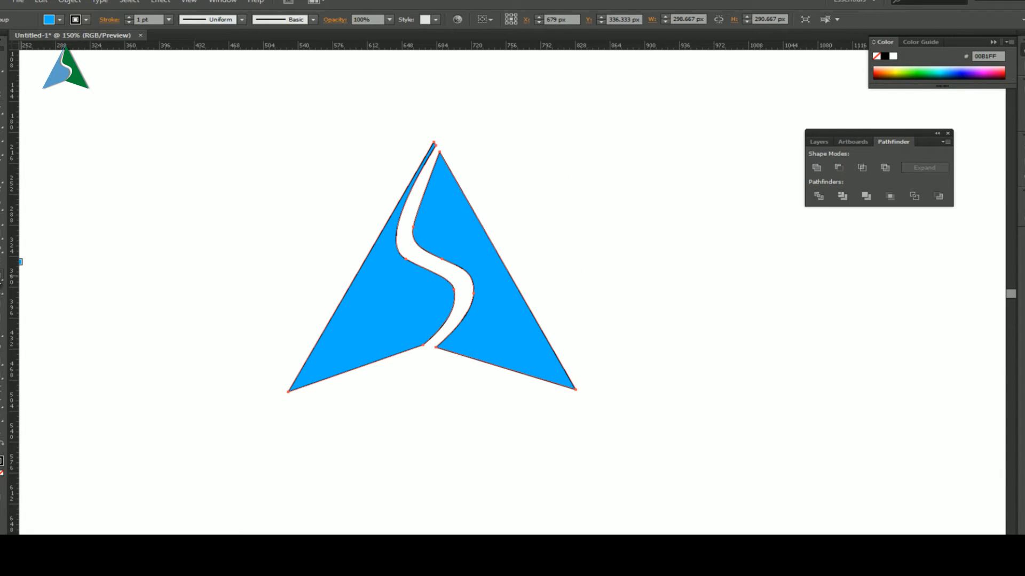
left_click(3, 261)
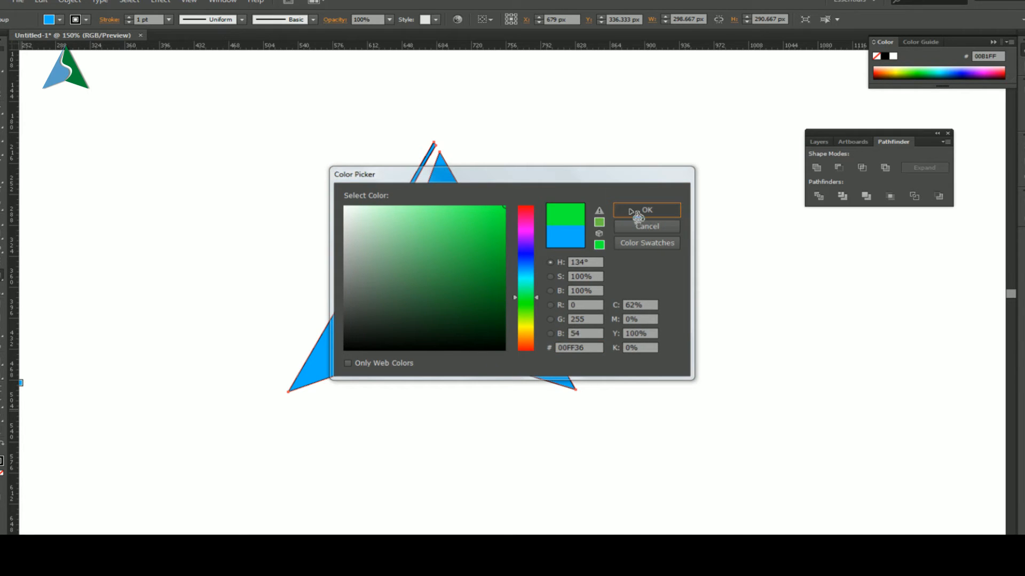
left_click(646, 210)
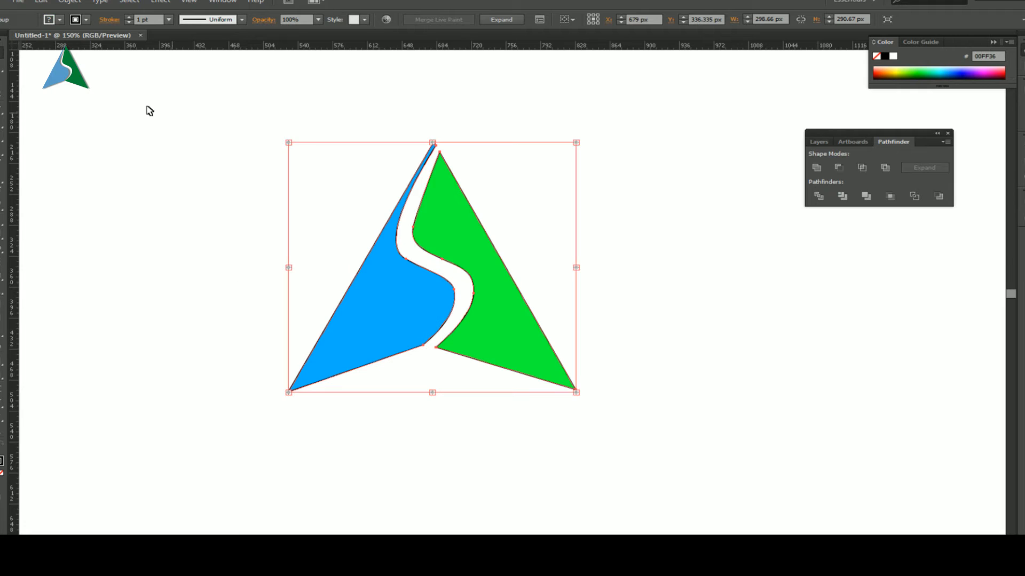
mouse_move(668, 453)
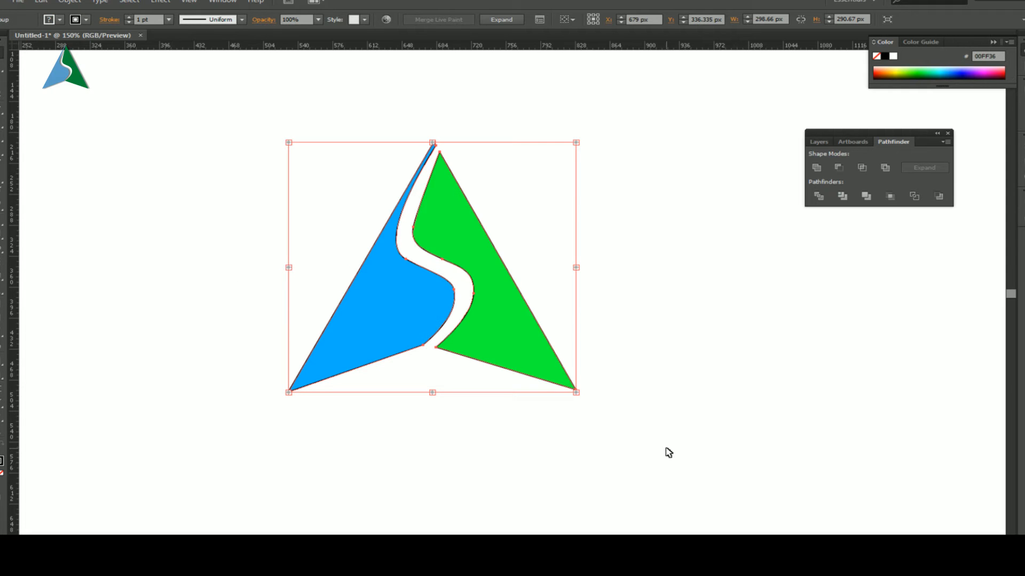